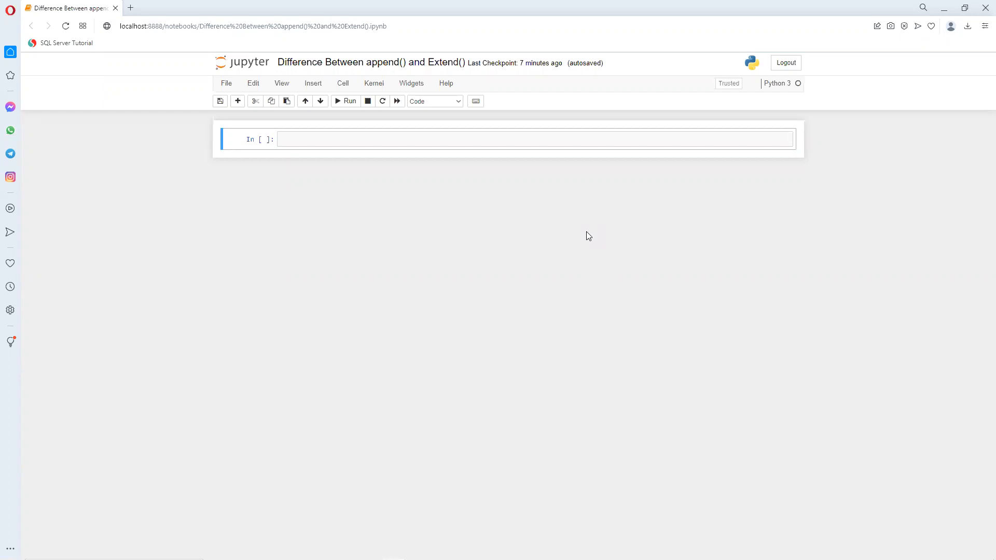
mouse_move(363, 146)
text(l =)
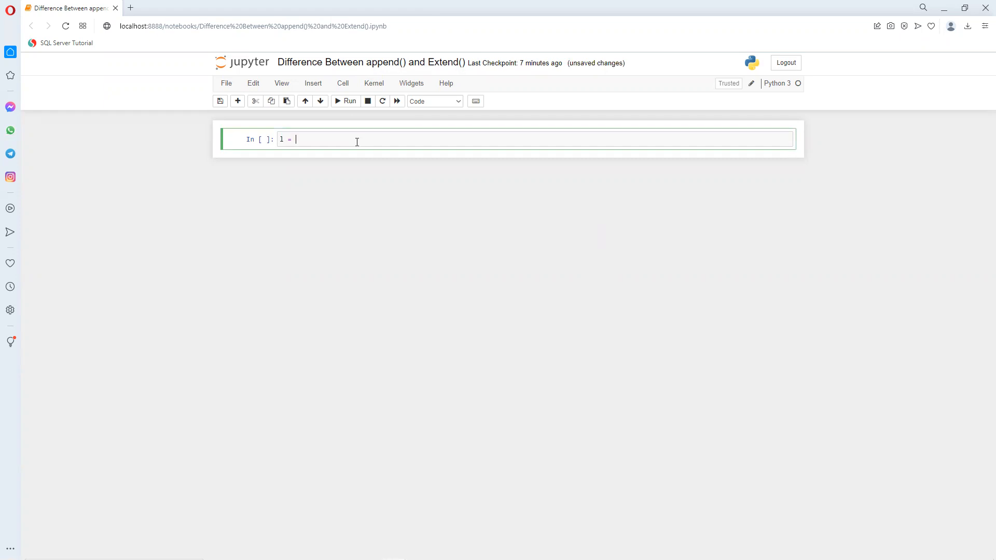
- Define l = [1,2,3] in the first cell and run it
text([1])
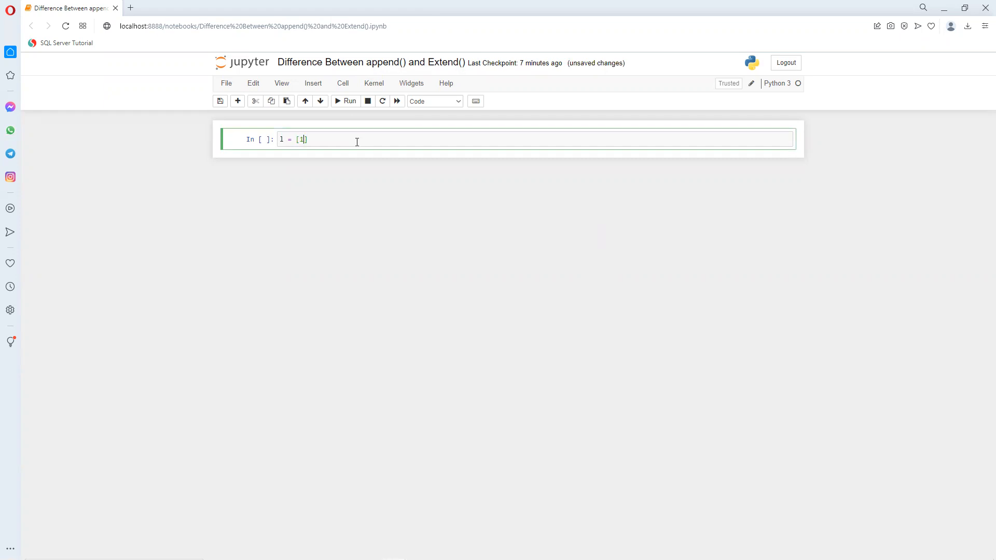
text(,2,3)
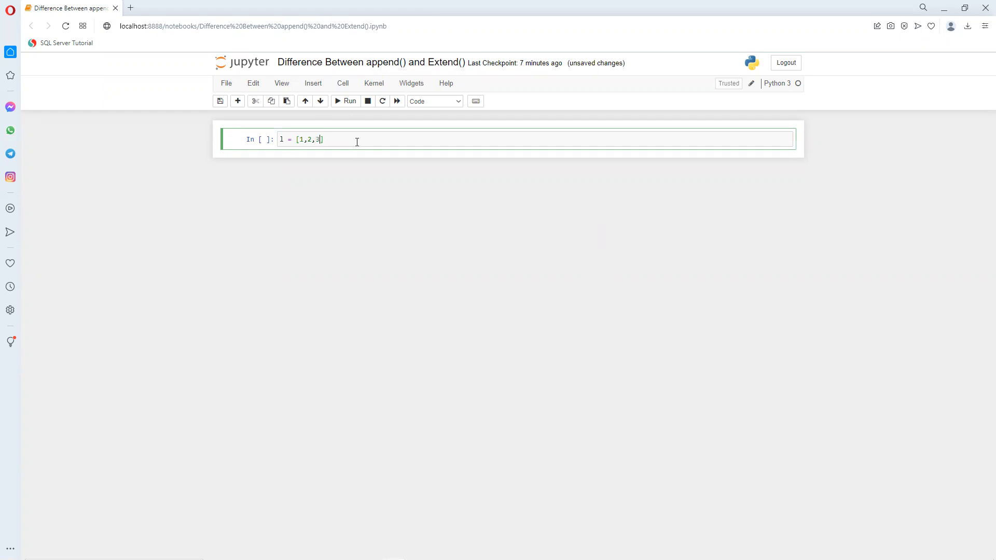
click(345, 101)
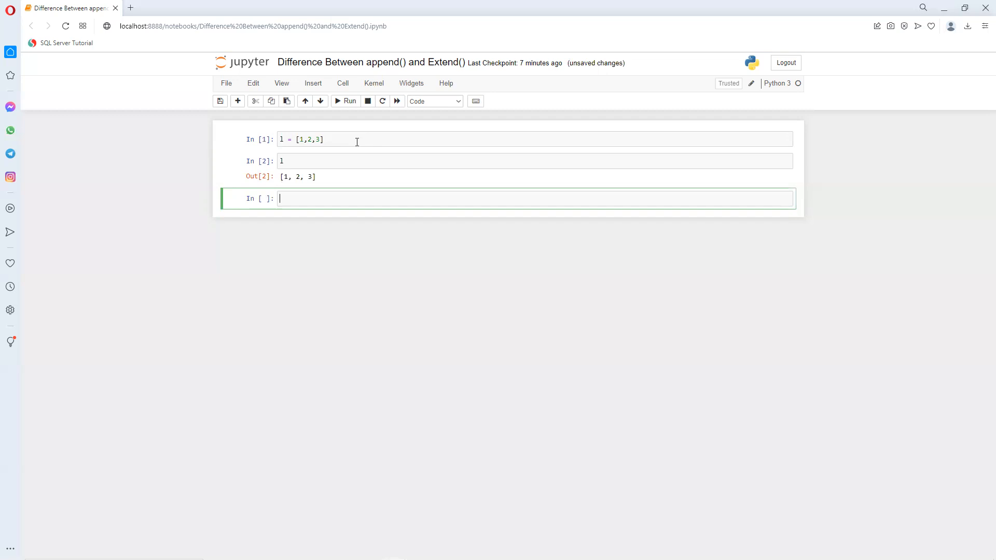
- Enter l.append(4) in a new cell and run it
text(l)
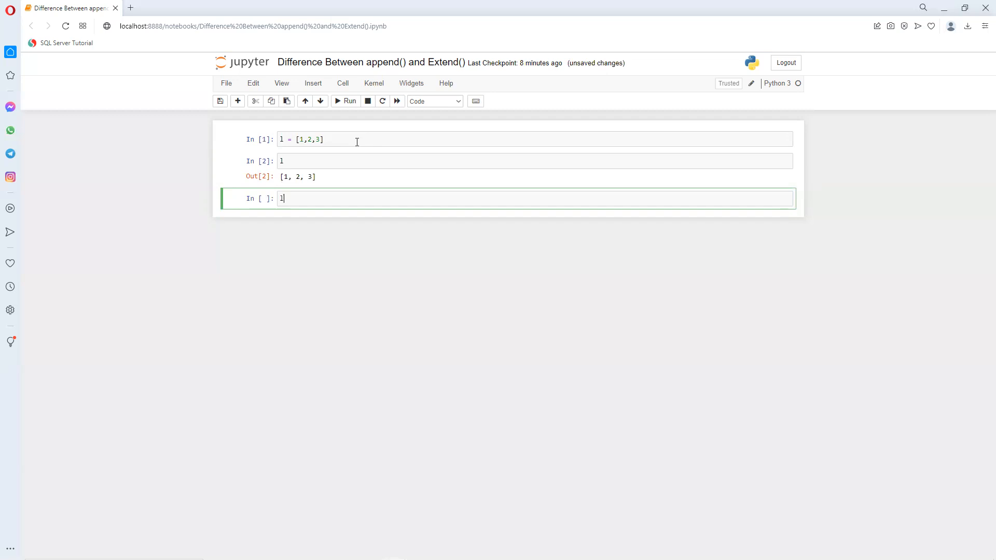
text(.appen)
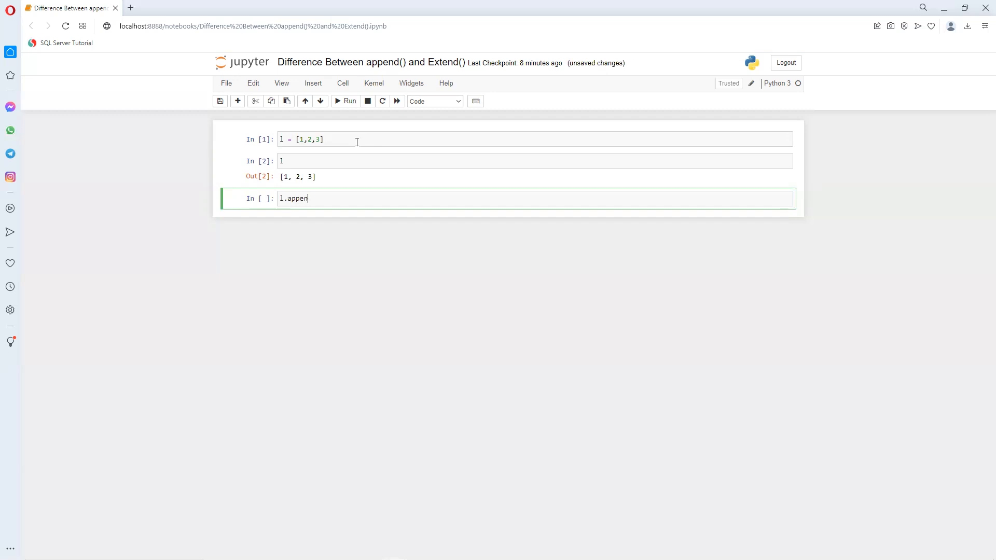
text(d())
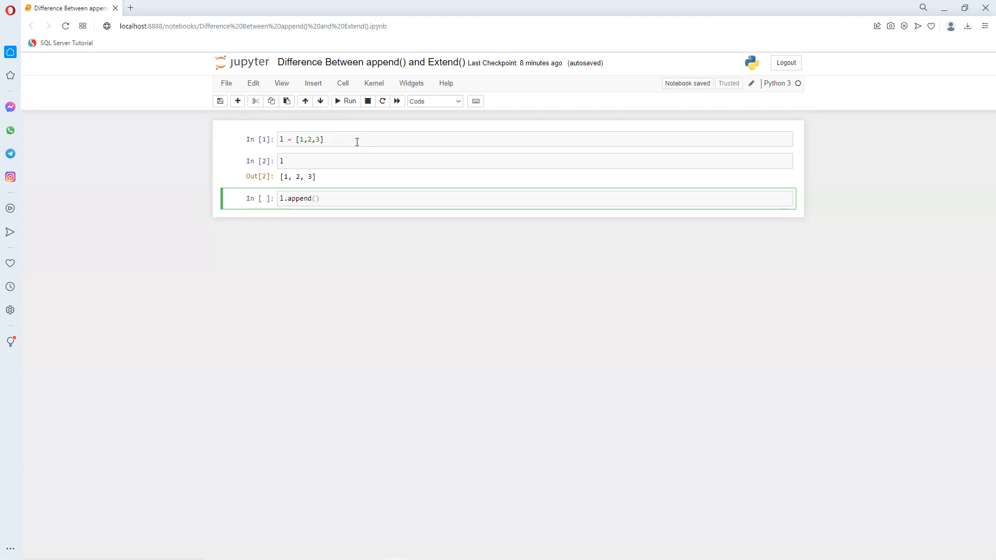
text(4)
text(l)
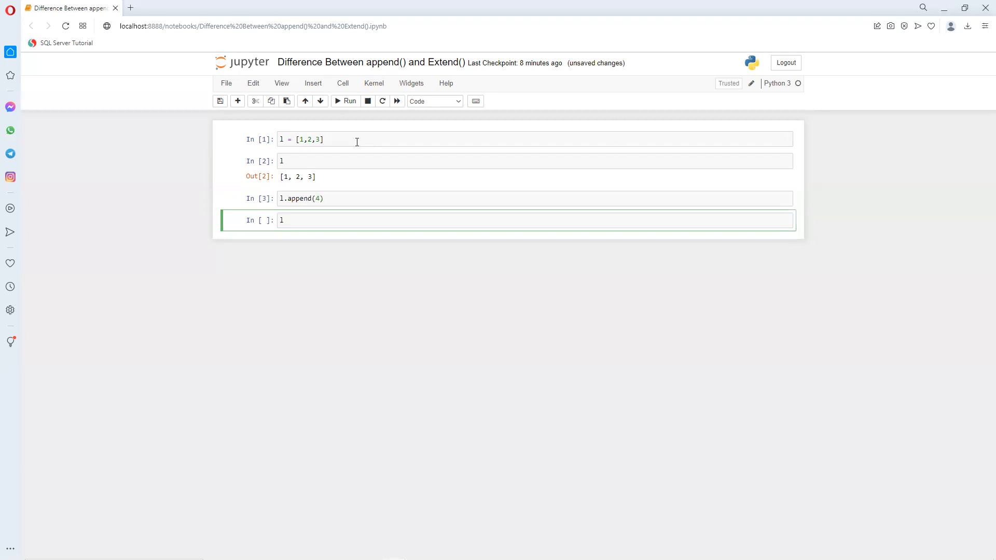
click(345, 101)
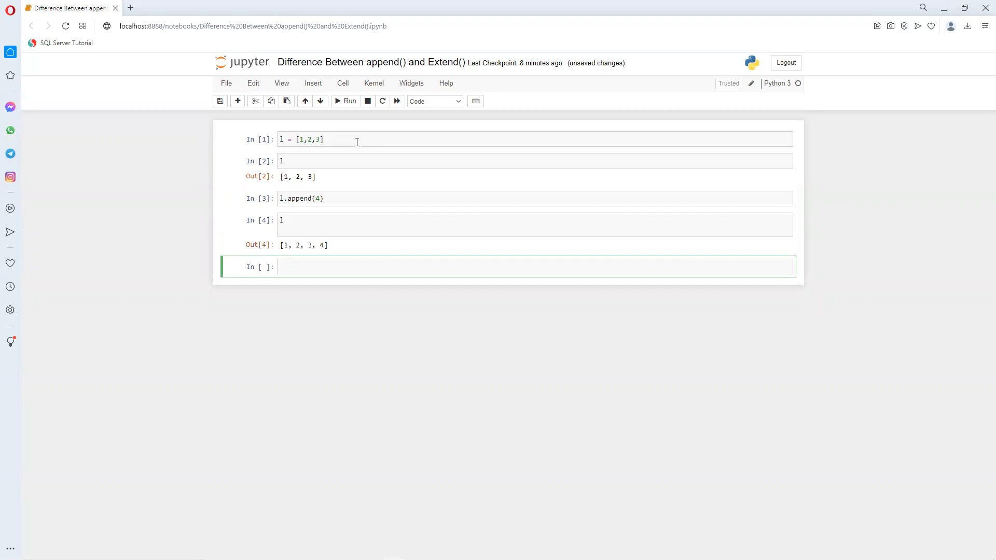
- Run l.extend(5) to trigger the 'int' object is not iterable TypeError
text(l)
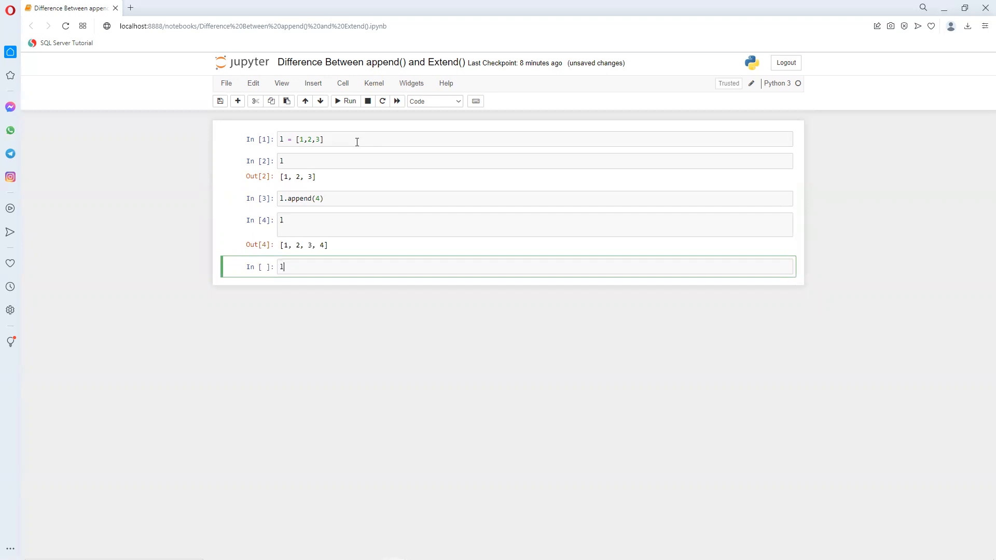
text(.ext)
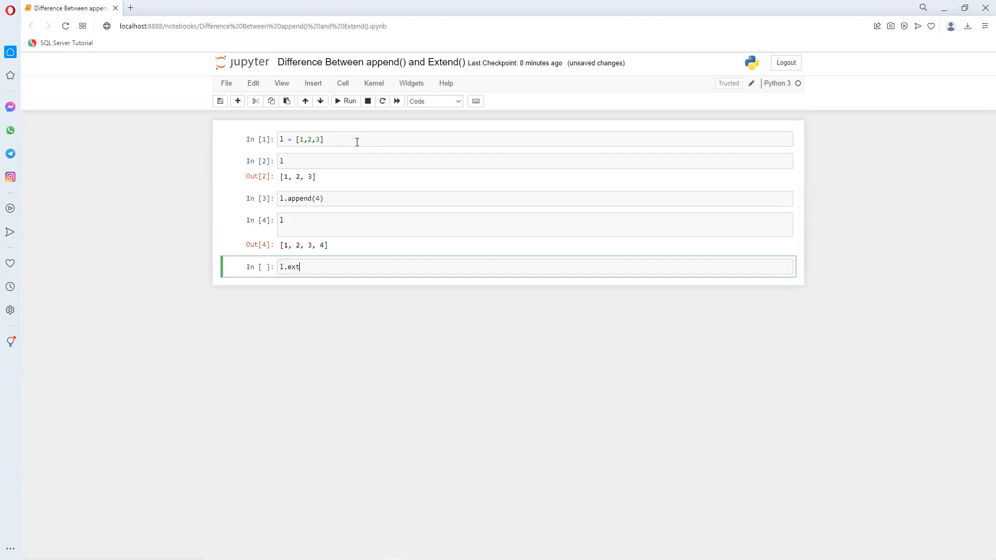
text(end)
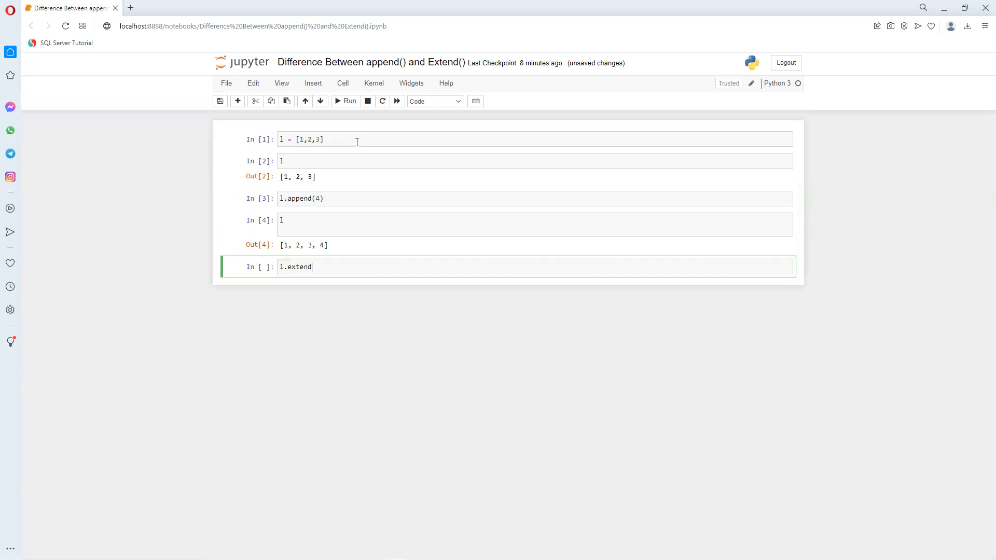
text(())
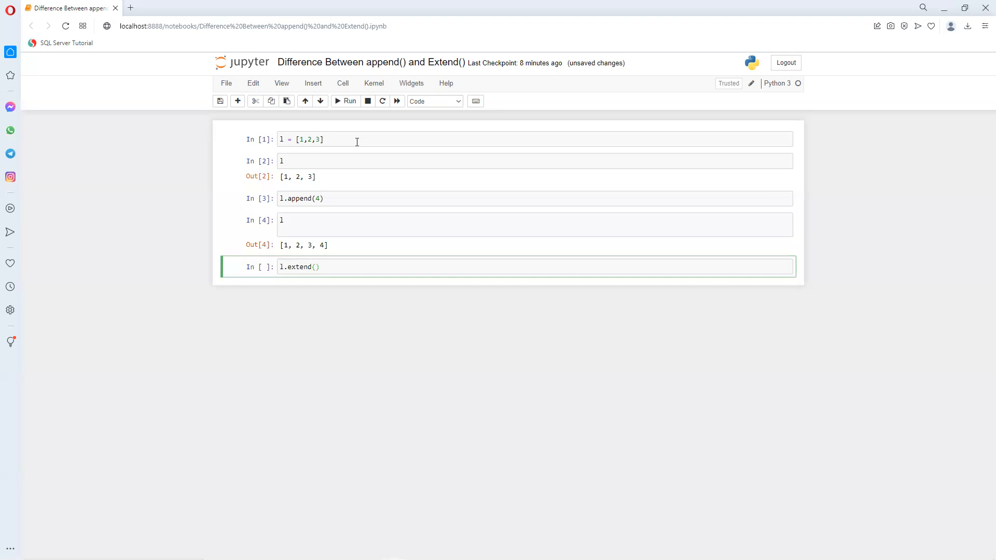
text(5)
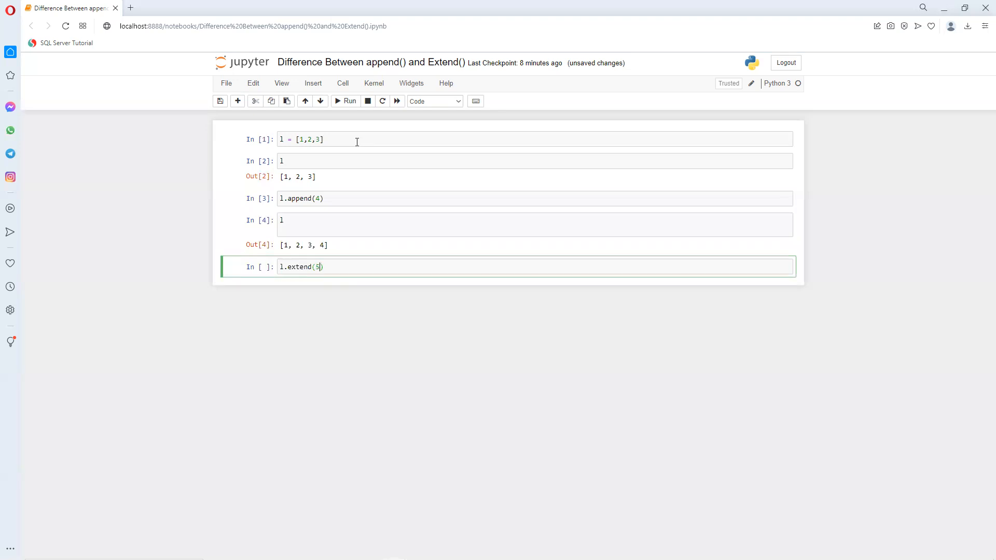
click(345, 101)
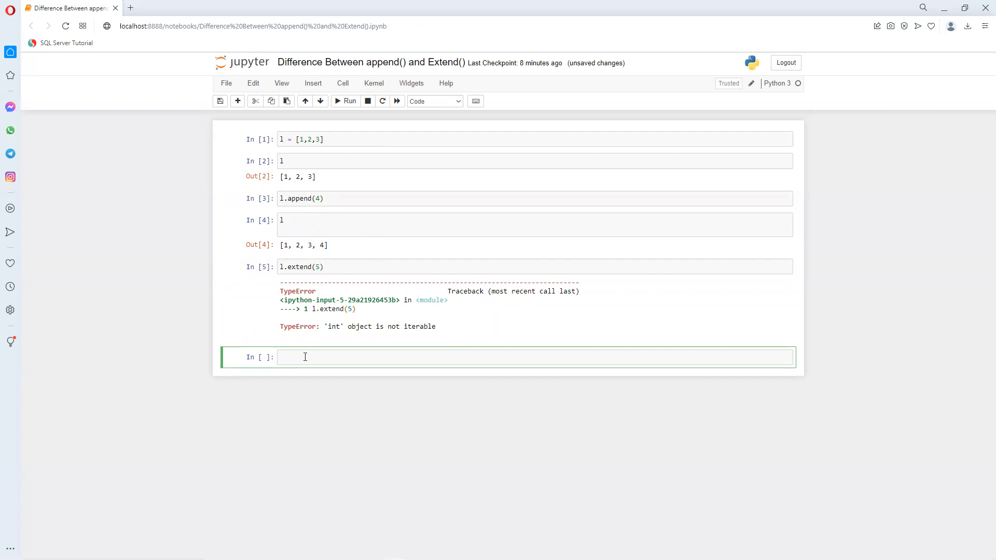
- Enter l.extend([5]) and run it so l becomes [1, 2, 3, 4, 5]
text(l.e)
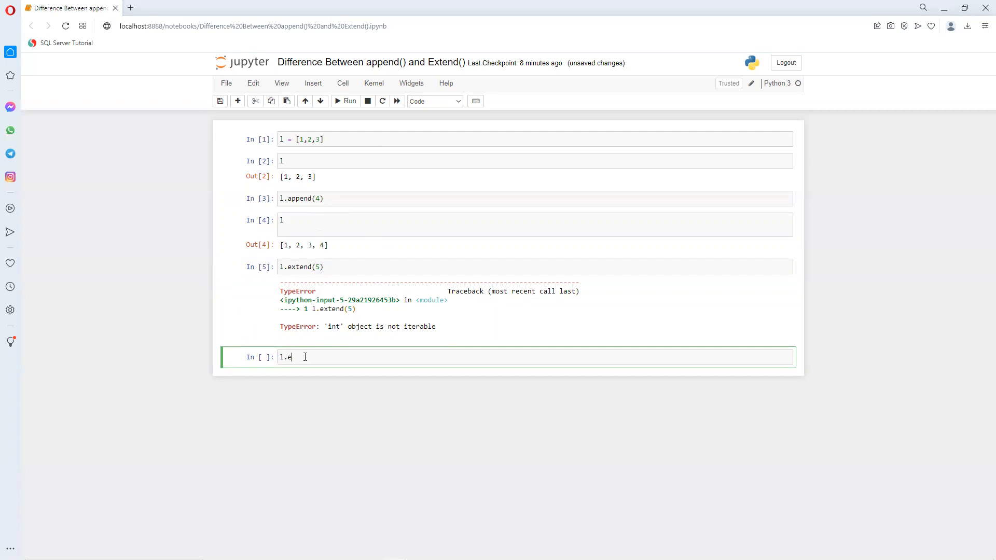
text(xte)
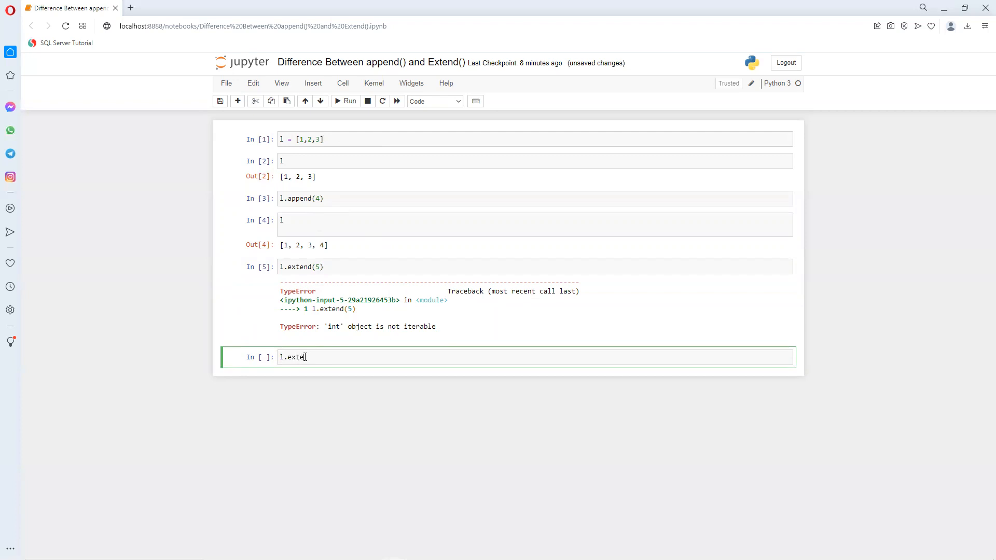
text(nd([]))
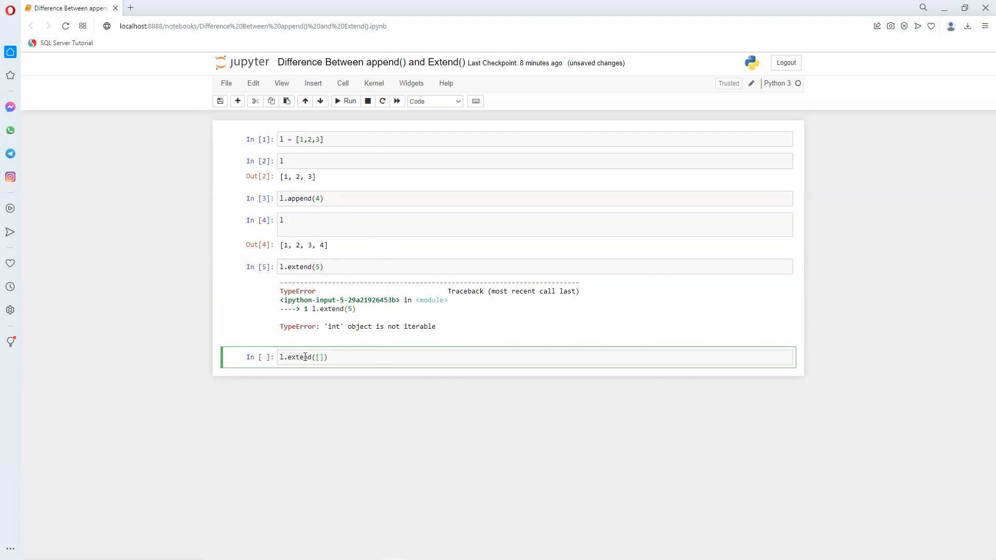
text(5)
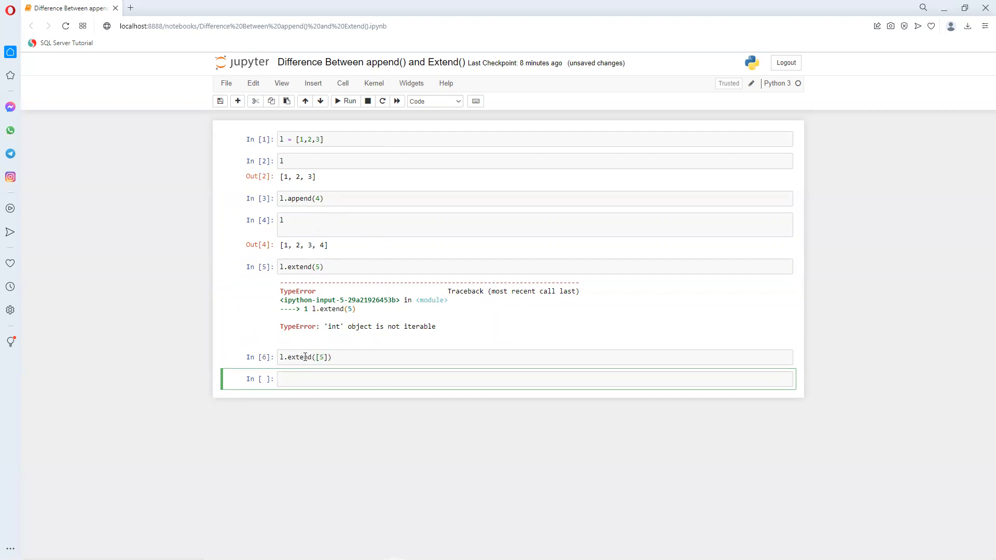
click(349, 101)
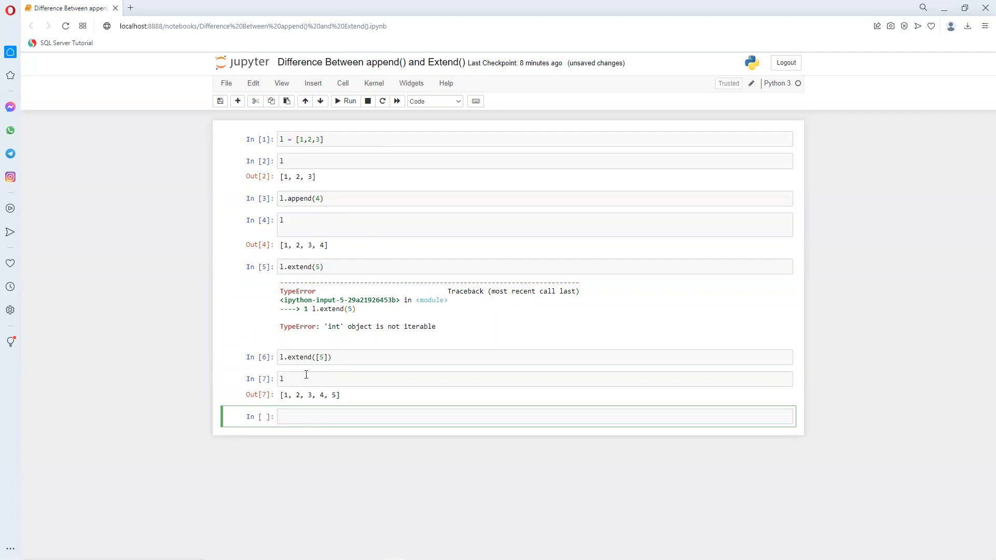
mouse_move(336, 404)
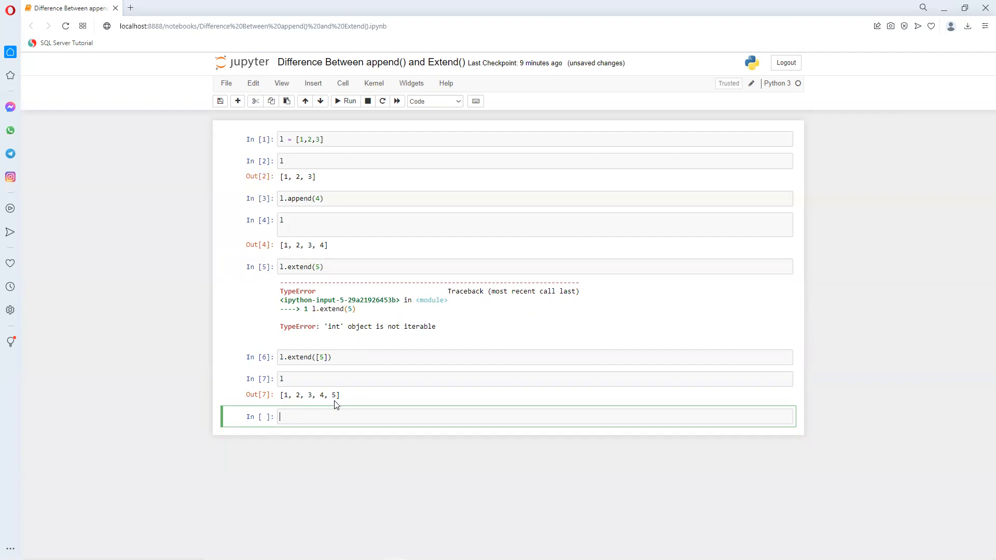
- Run l.extend([6,7,8]), then enter l to redisplay the list
text(1.)
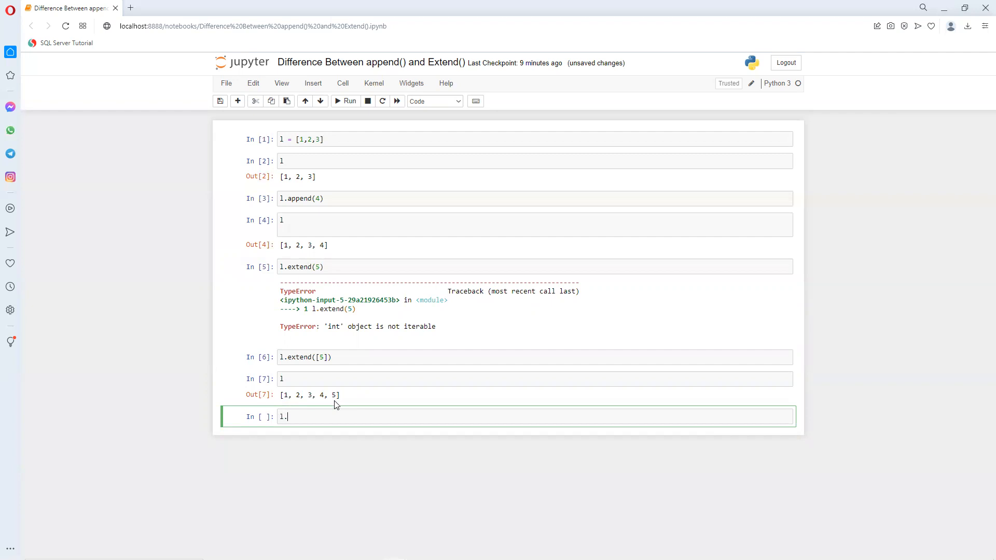
text(ex)
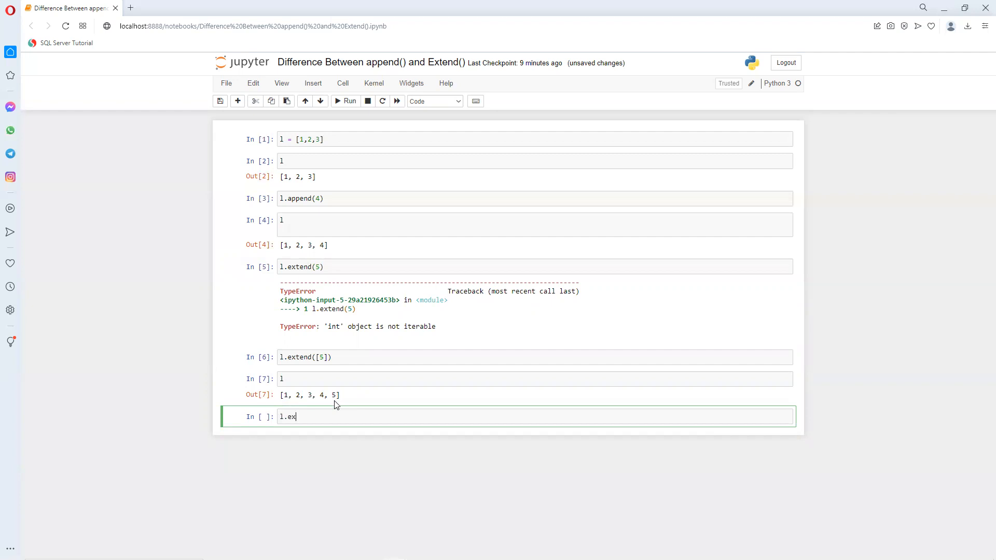
text(tend)
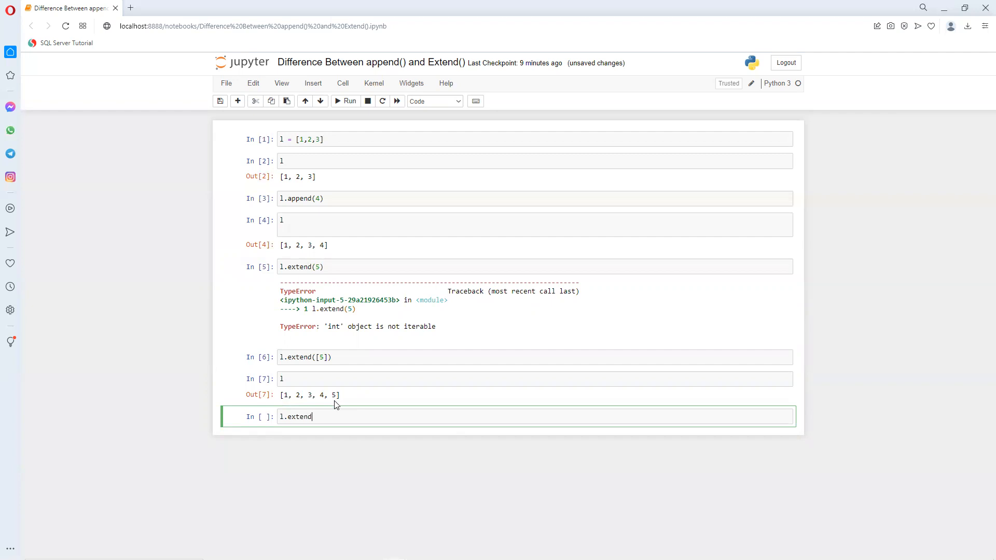
text(([]))
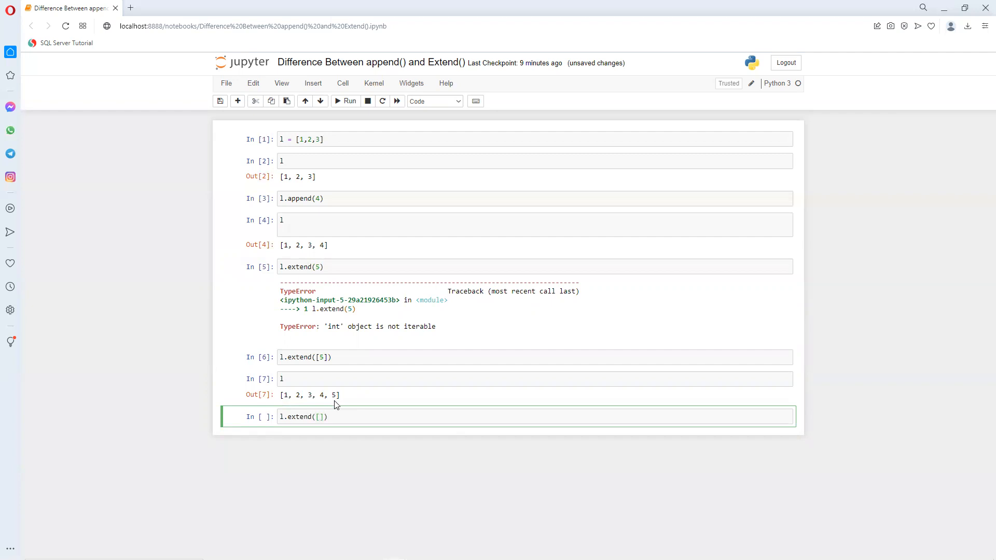
click(317, 417)
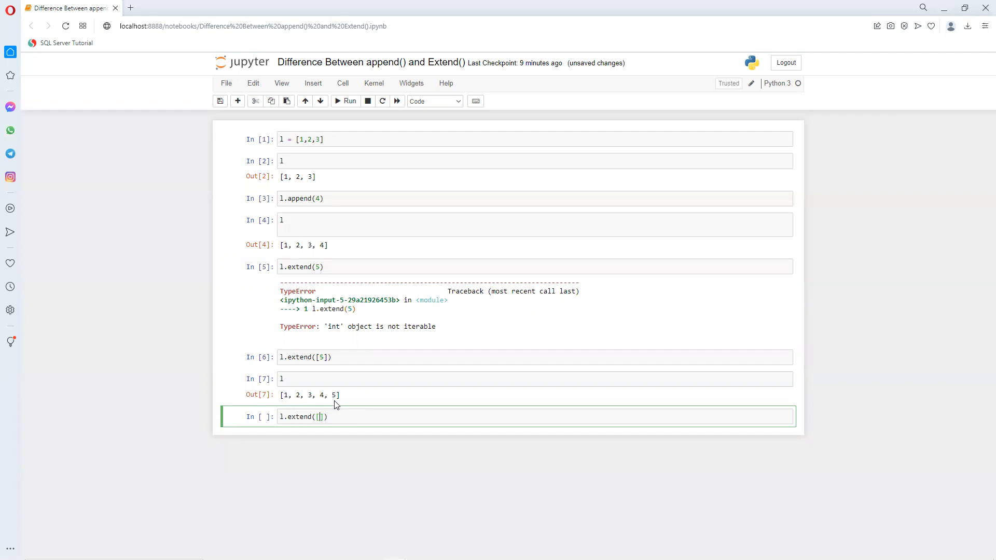
text(6,)
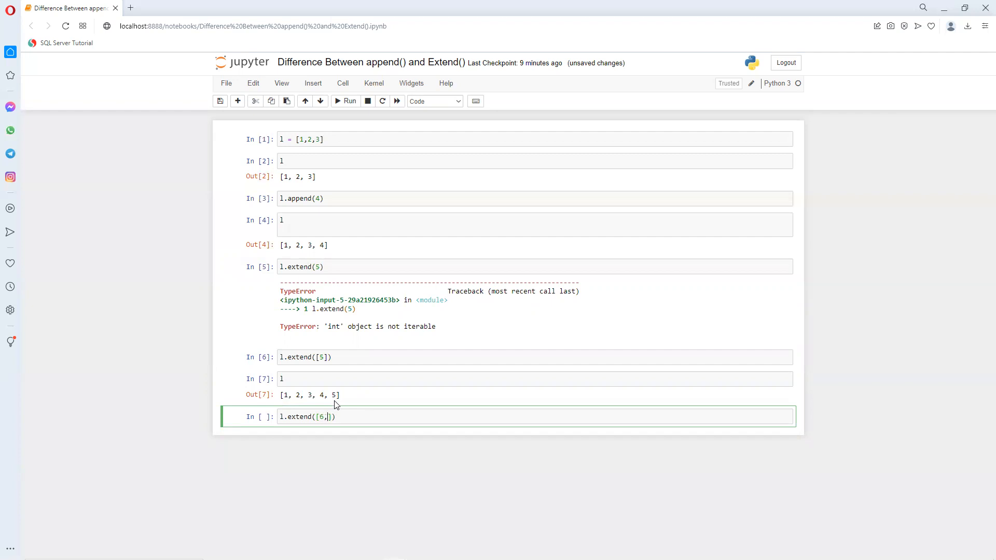
text(7,8)
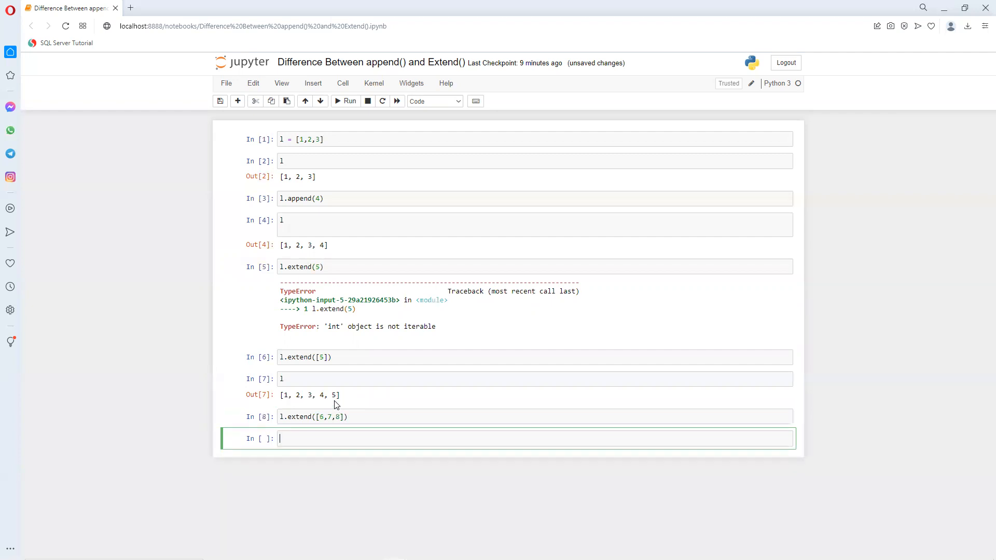
text(l)
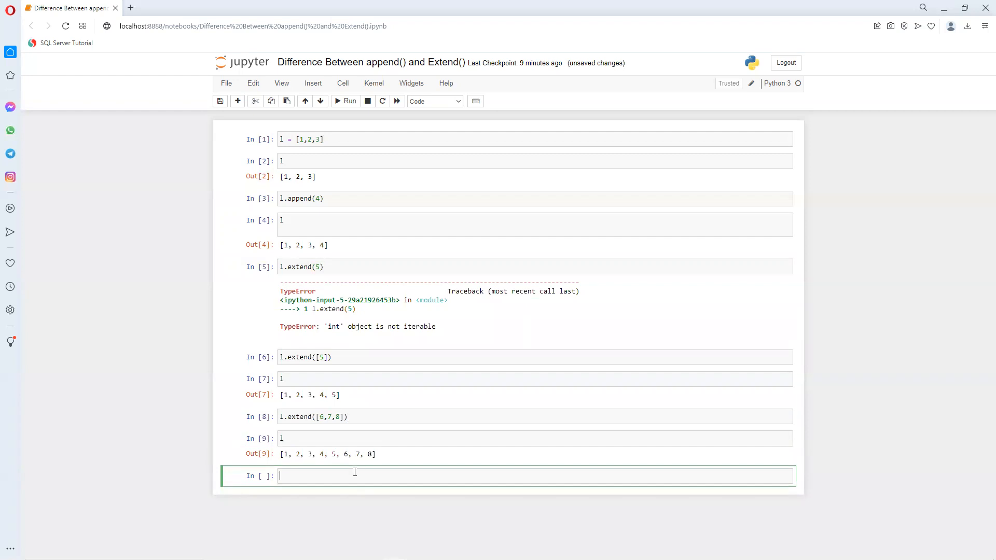
mouse_move(348, 464)
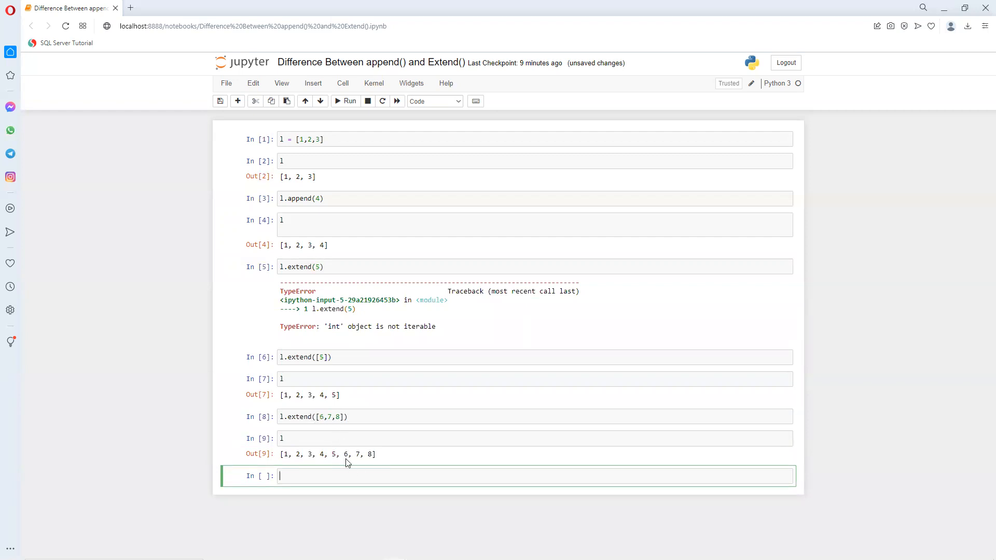
mouse_move(368, 457)
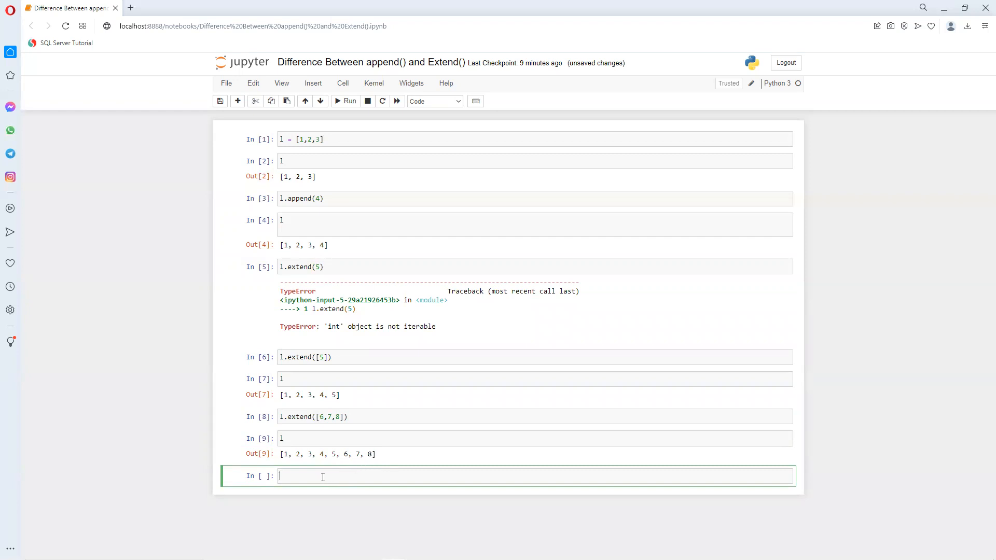
- Enter l.append([9,10,11]) and run the cell
text(l.a)
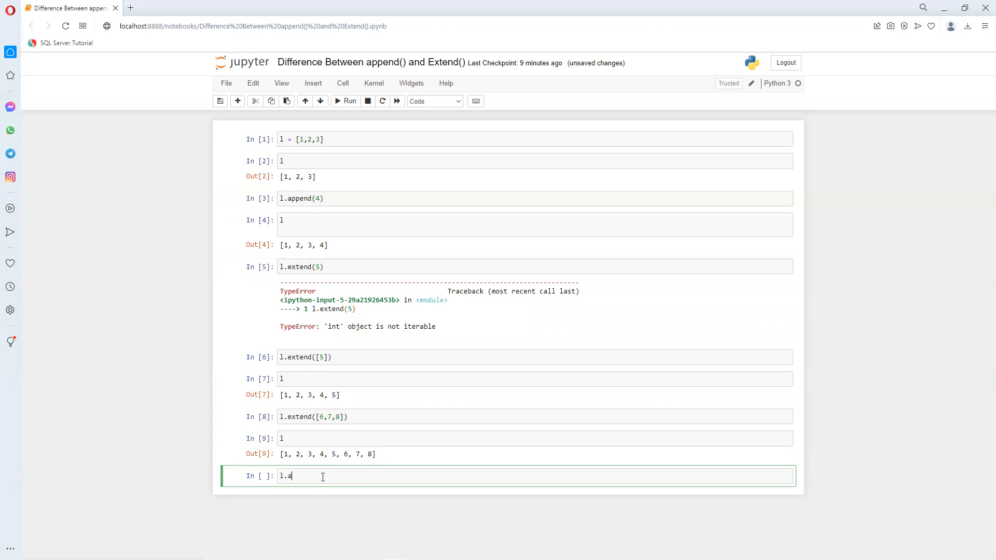
text(ppend)
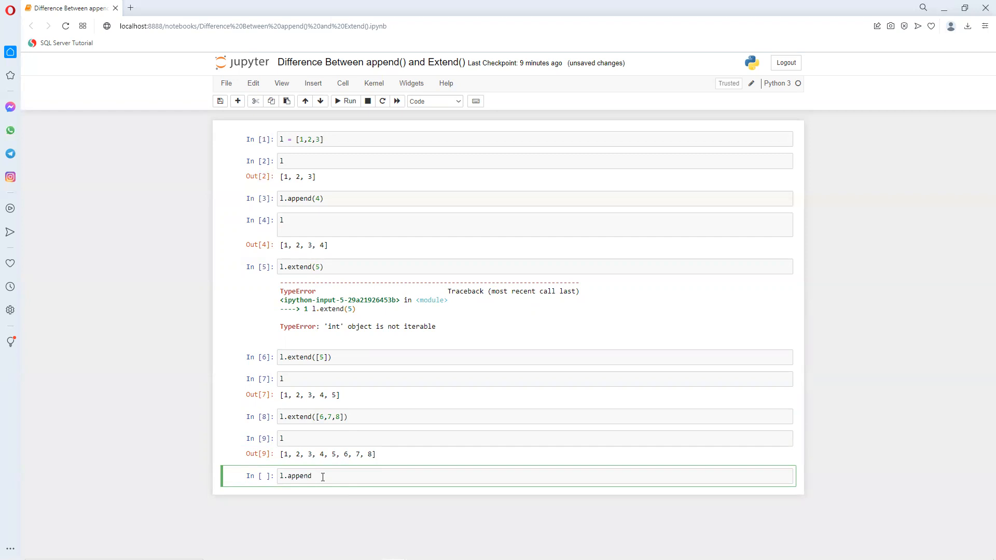
text(([9,1)
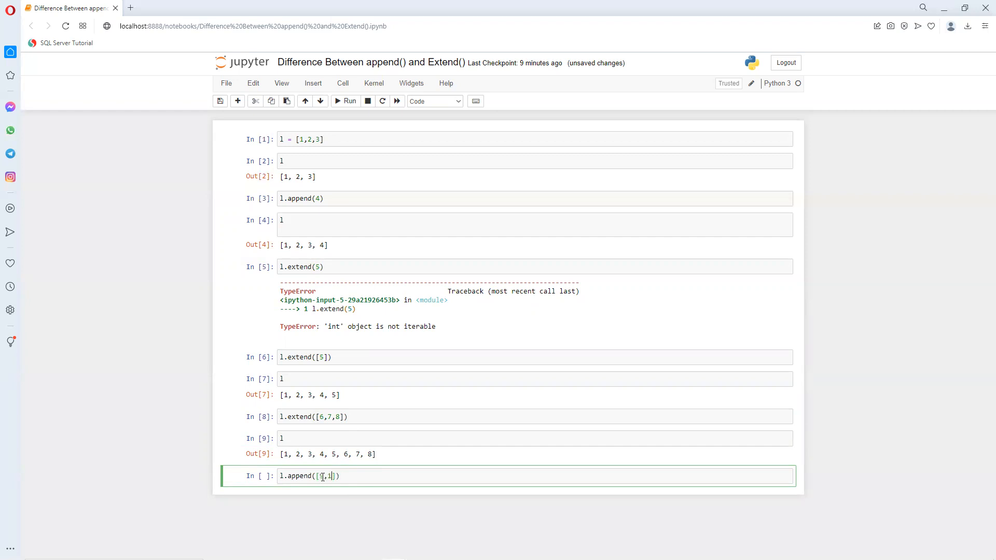
text(0,11)
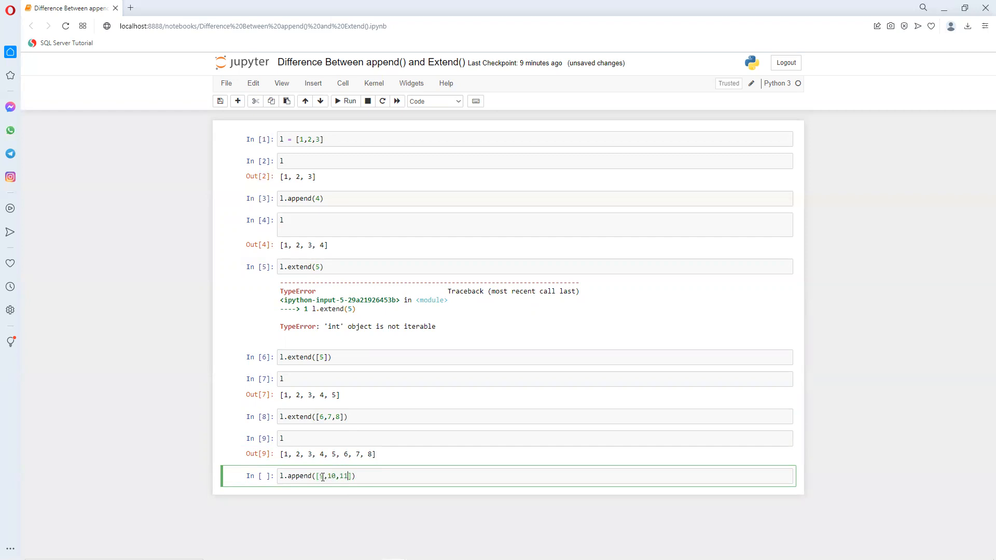
click(349, 102)
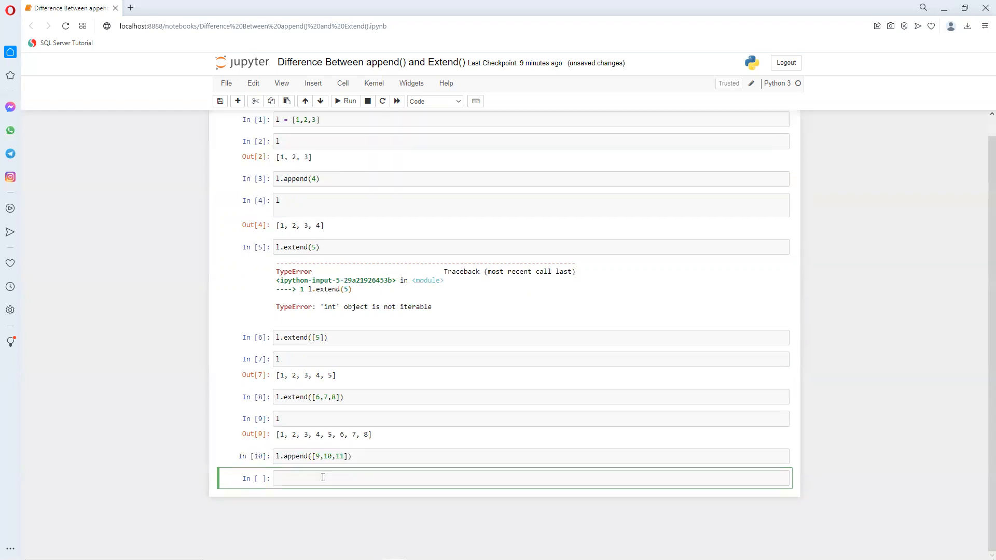
- Run a cell with l to show the nested [9, 10, 11] element
text(l)
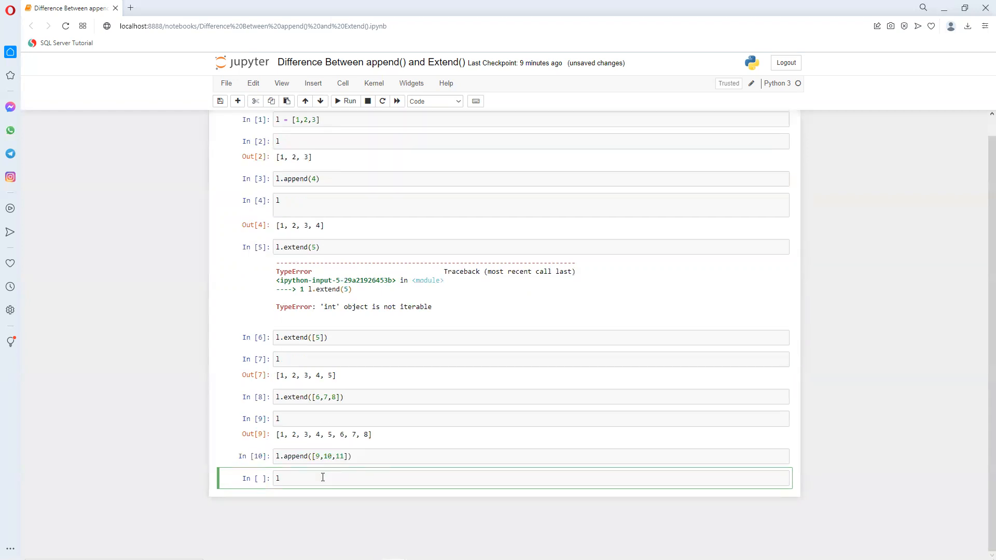
click(348, 102)
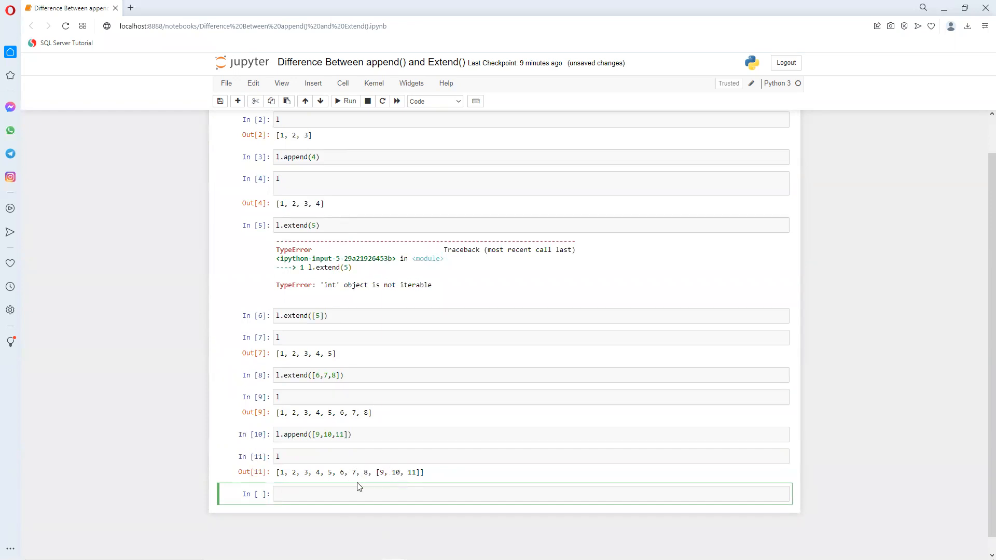
mouse_move(410, 472)
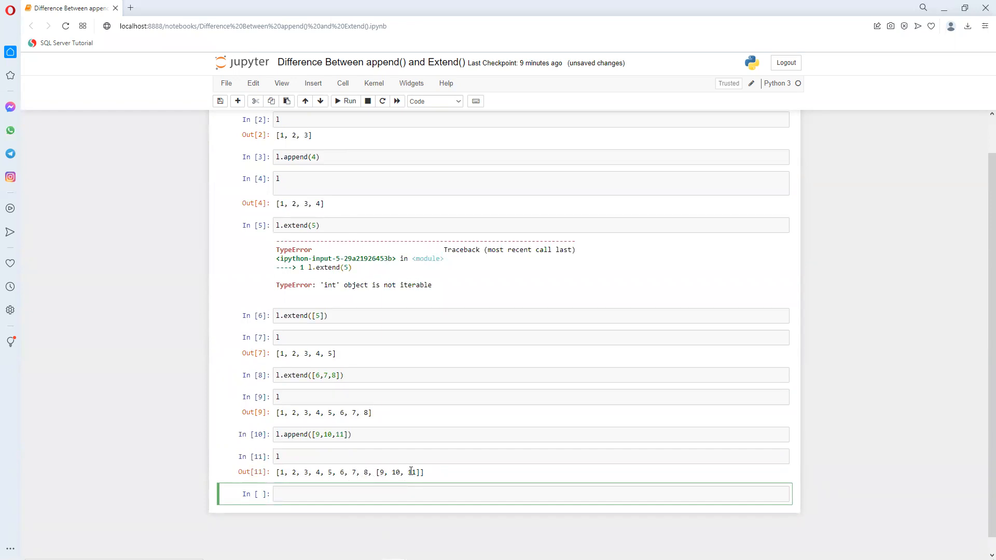
click(362, 493)
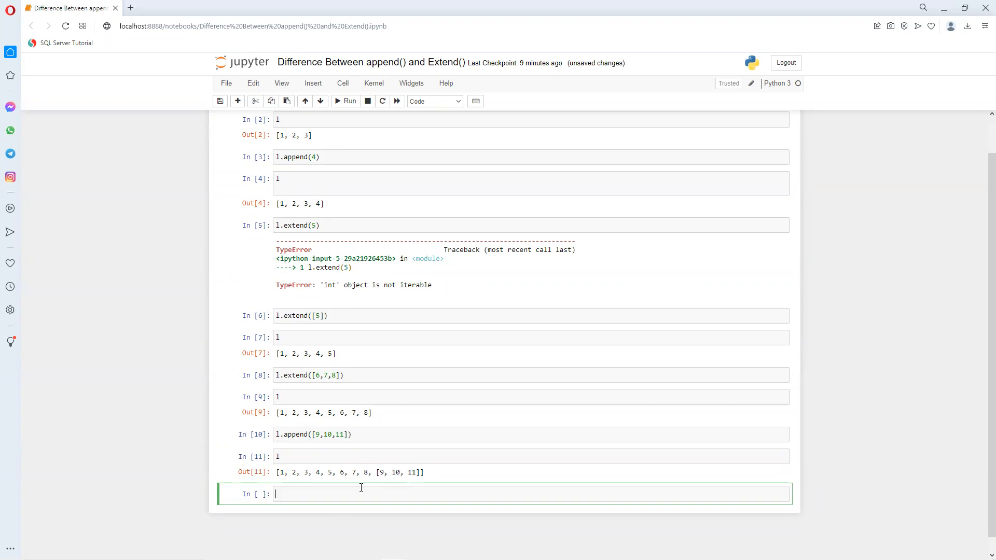
mouse_move(294, 488)
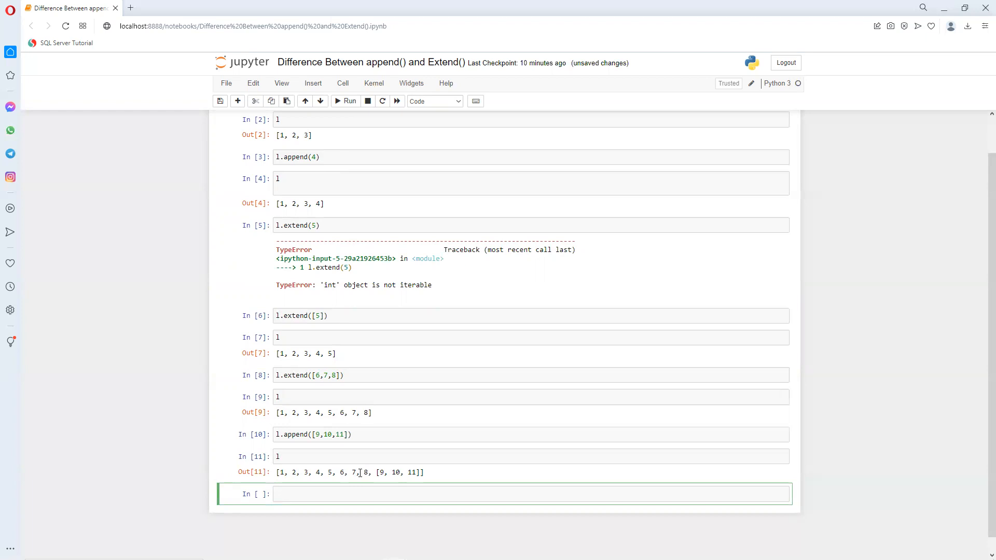
key(ctrl+s)
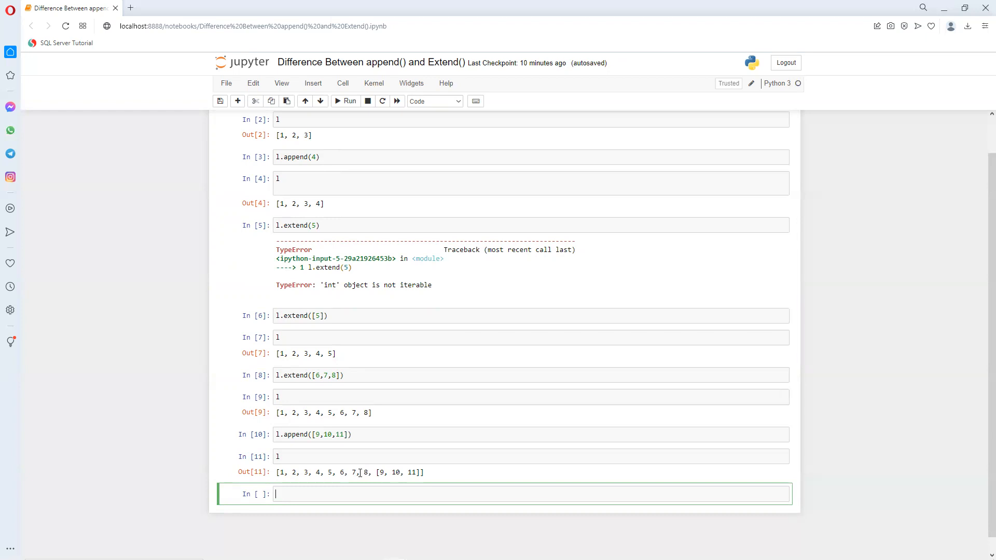
mouse_move(431, 391)
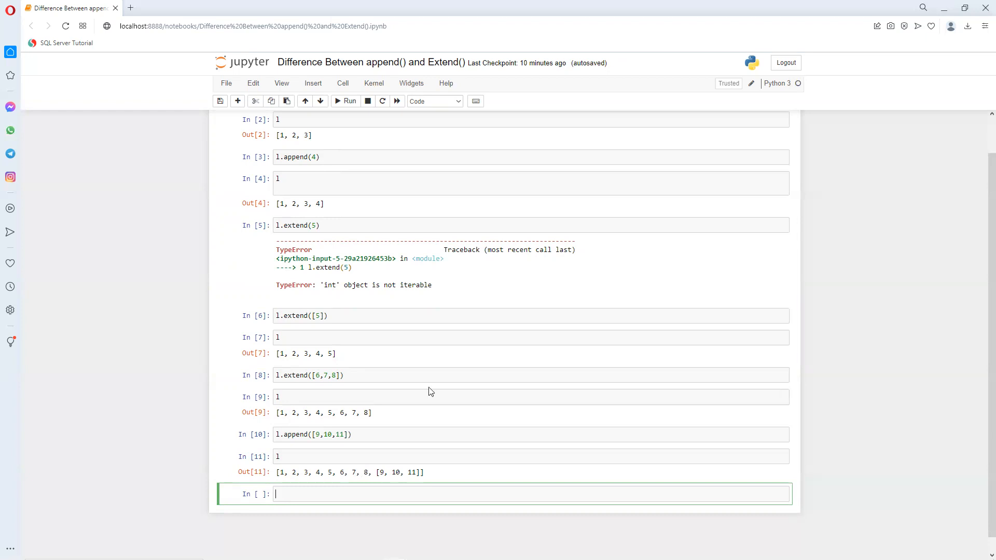
mouse_move(852, 64)
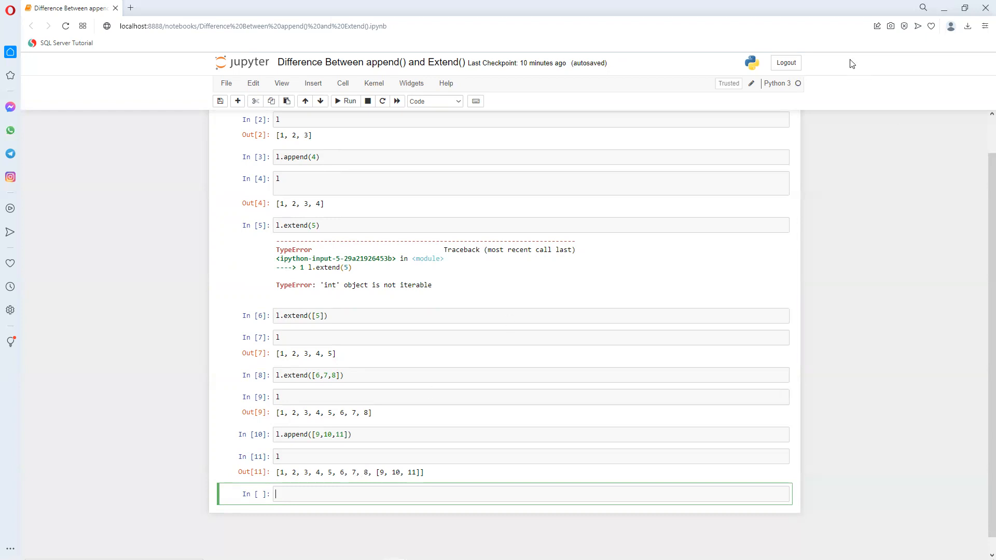